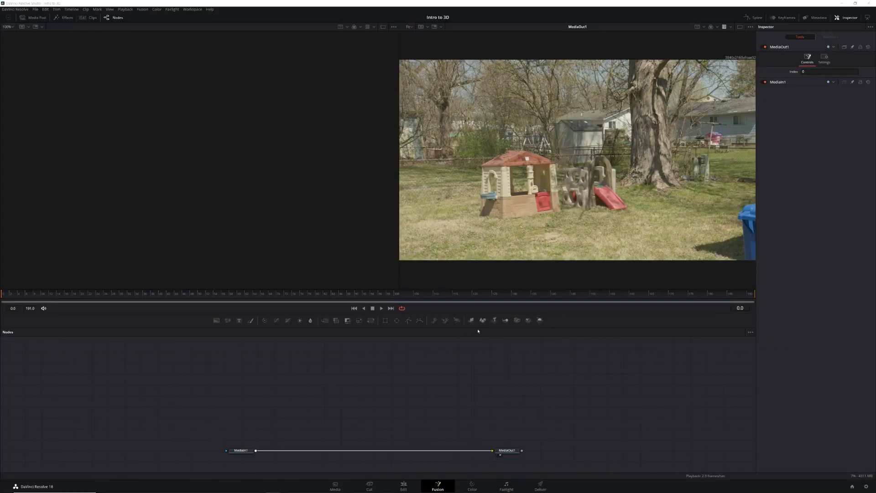
mouse_move(491, 365)
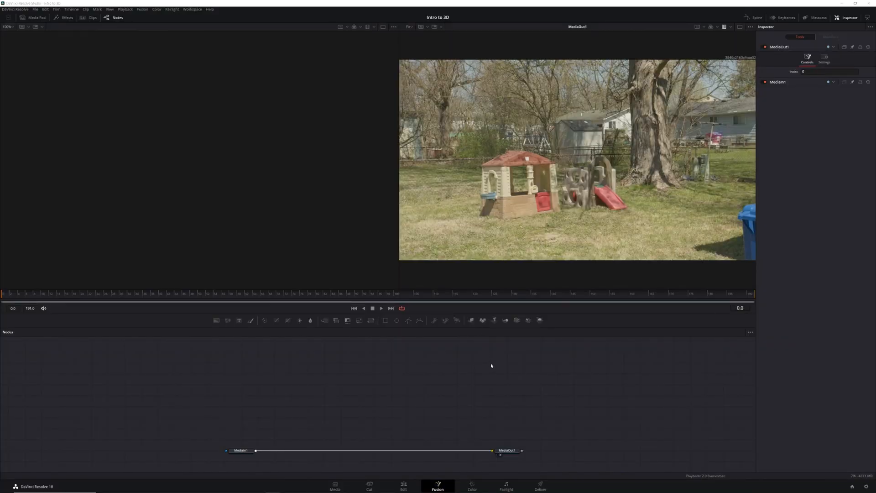
mouse_move(472, 319)
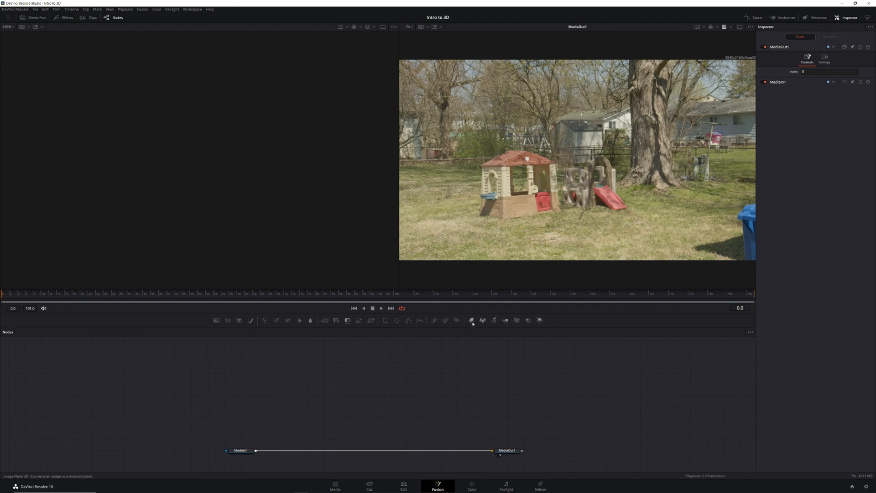
mouse_move(472, 334)
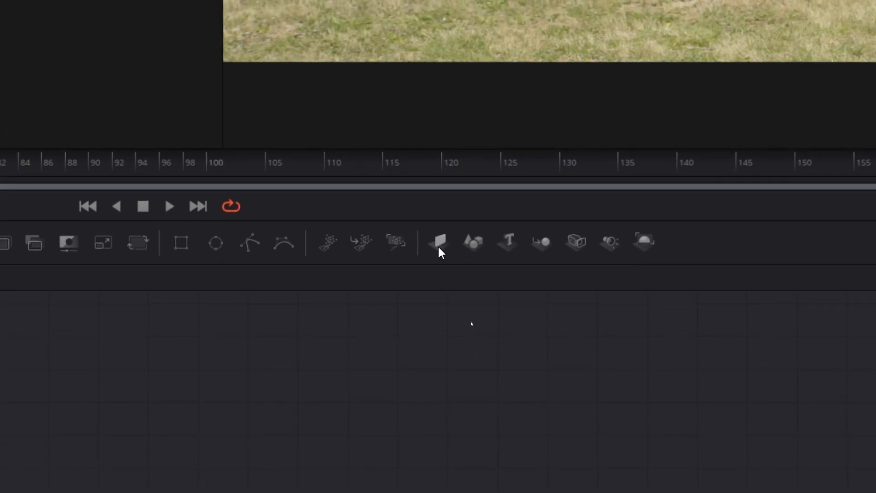
mouse_move(439, 242)
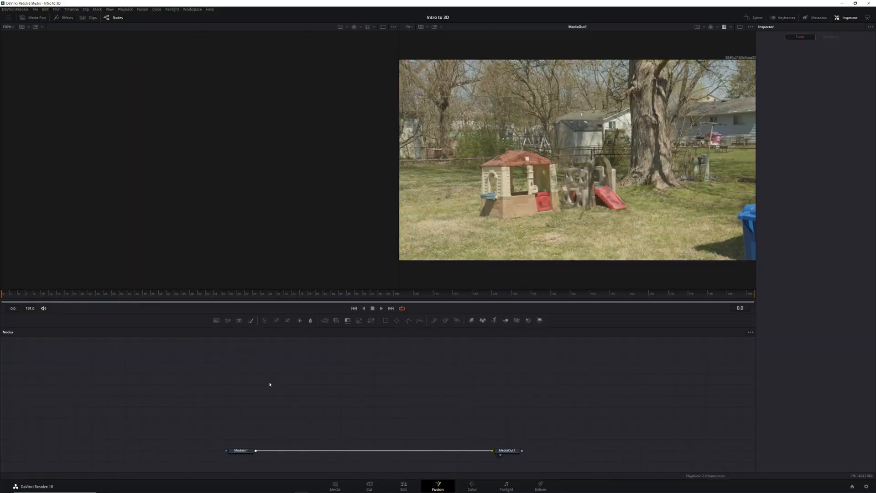
mouse_move(276, 379)
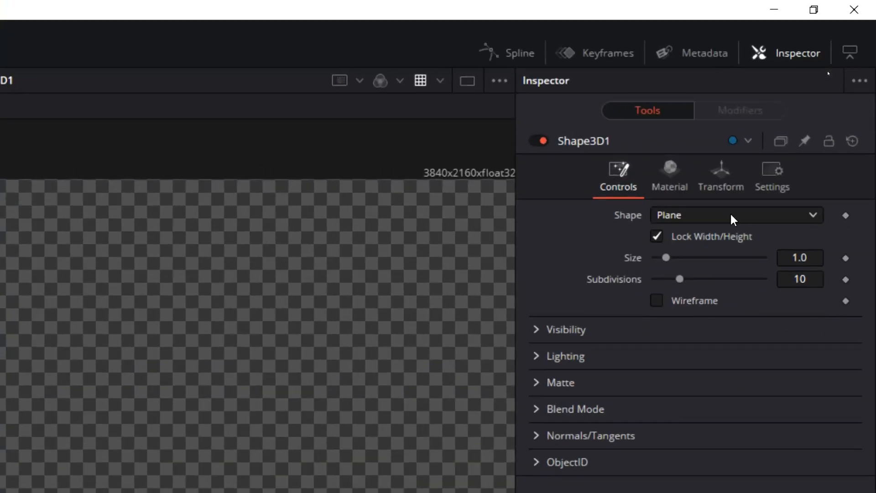
Step: Set the Shape3D type to Sphere and load Merge3D1 into the left viewer
click(734, 215)
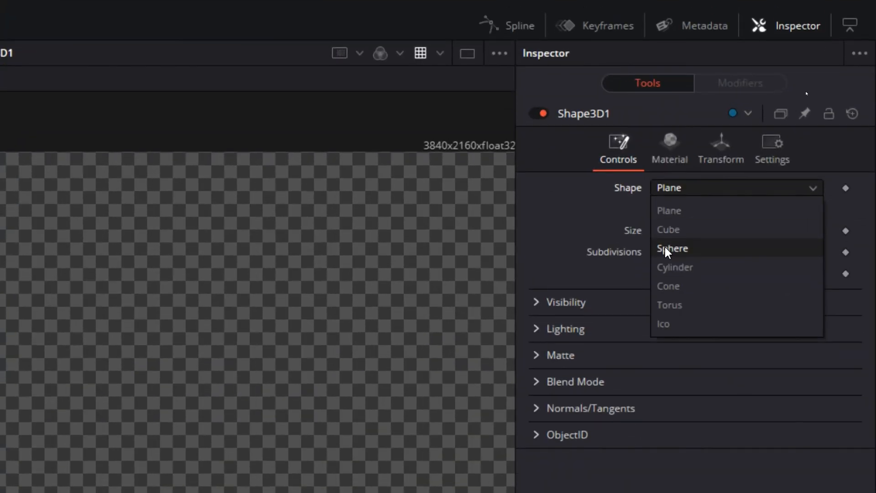
click(673, 248)
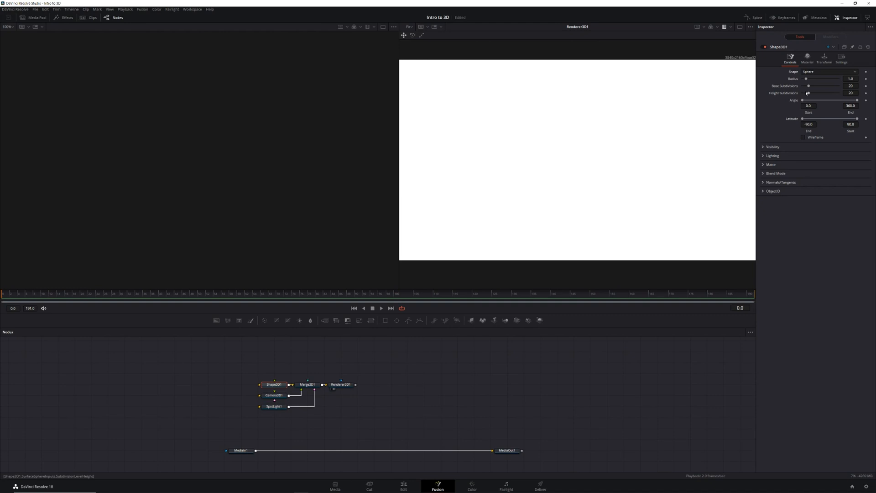
mouse_move(700, 192)
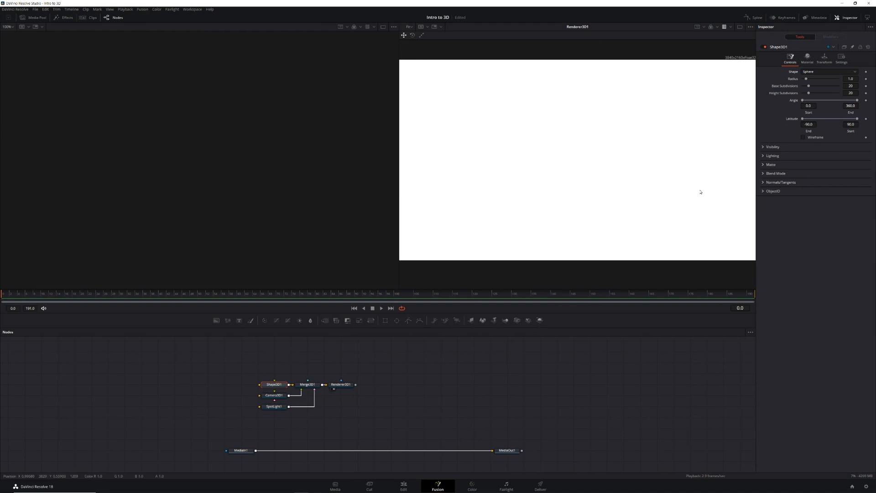
click(307, 384)
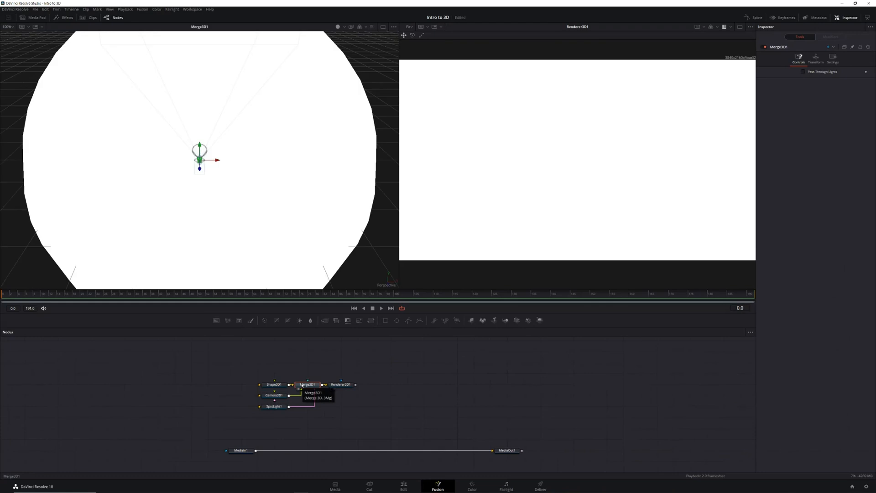
mouse_move(254, 235)
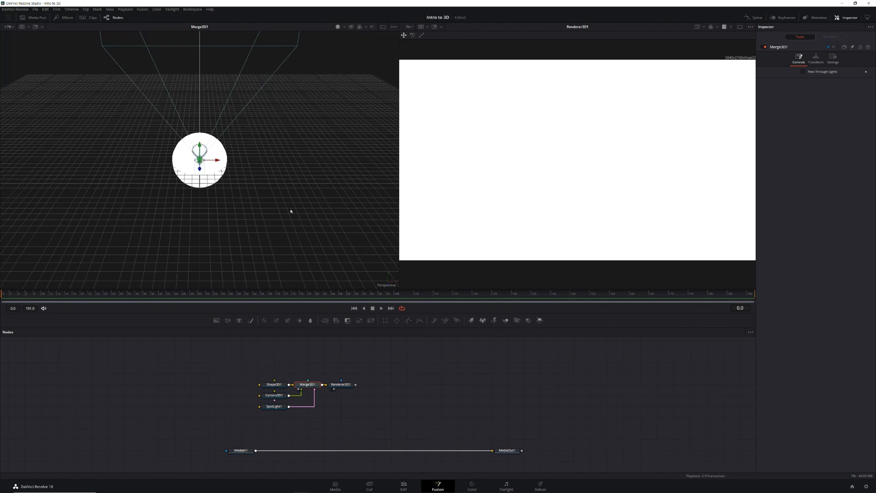
mouse_move(286, 243)
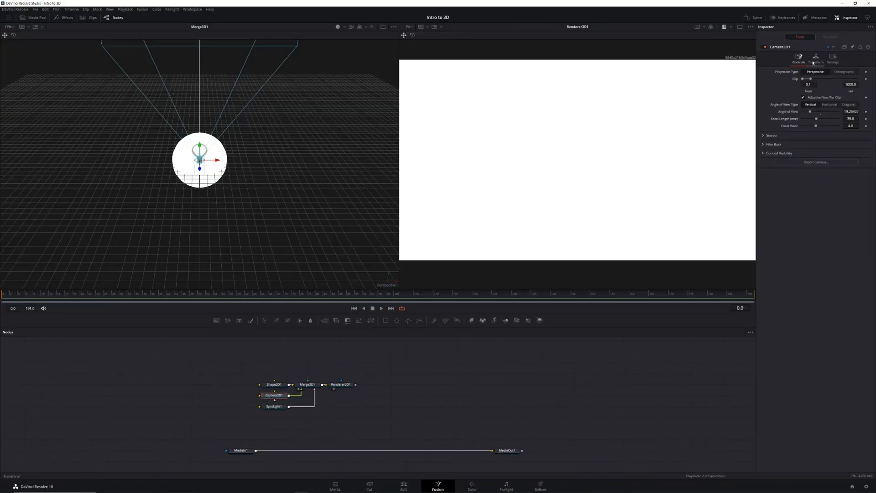
Step: Move Camera3D1 back to Translation Z about 10.28 so the sphere renders
click(815, 59)
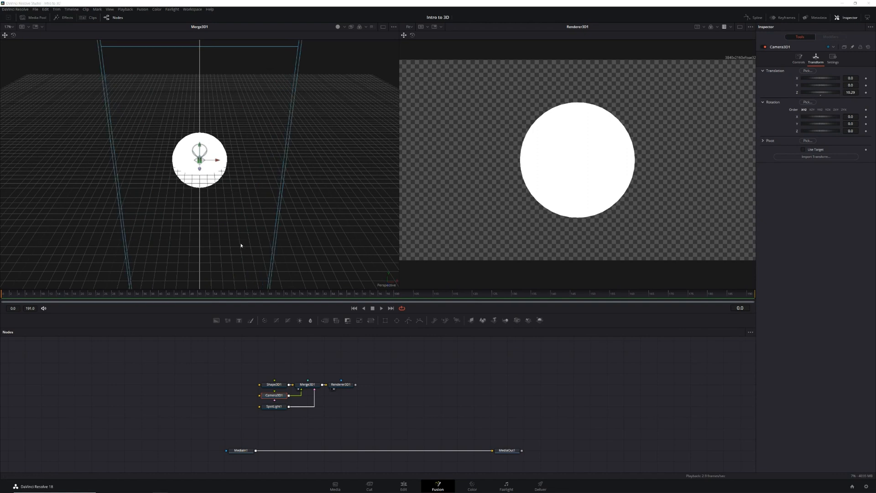
mouse_move(203, 170)
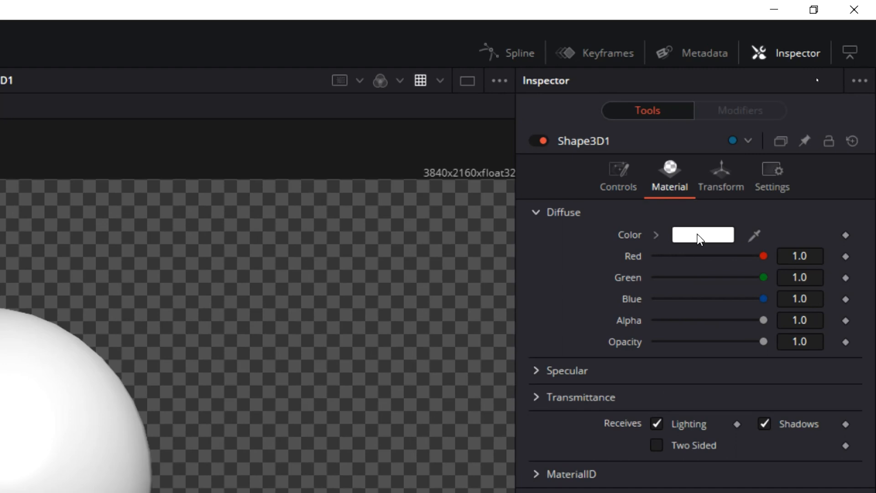
Step: Set the sphere's Diffuse Color to black in the Color dialog
click(703, 234)
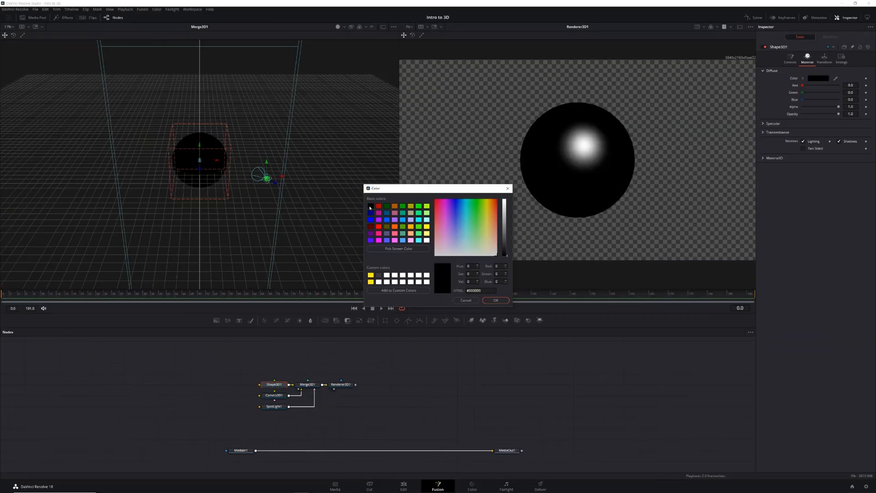
click(494, 300)
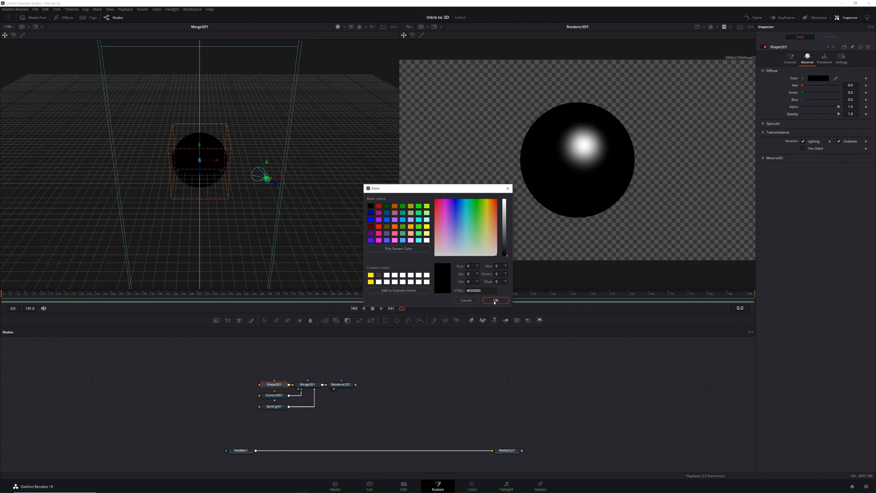
click(494, 301)
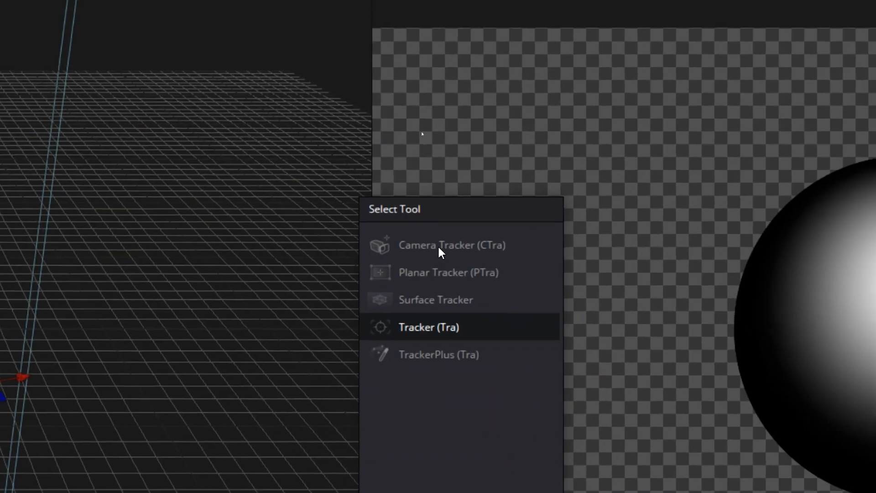
Step: Add a Camera Tracker node and enable Preview AutoTrack Locations
click(450, 244)
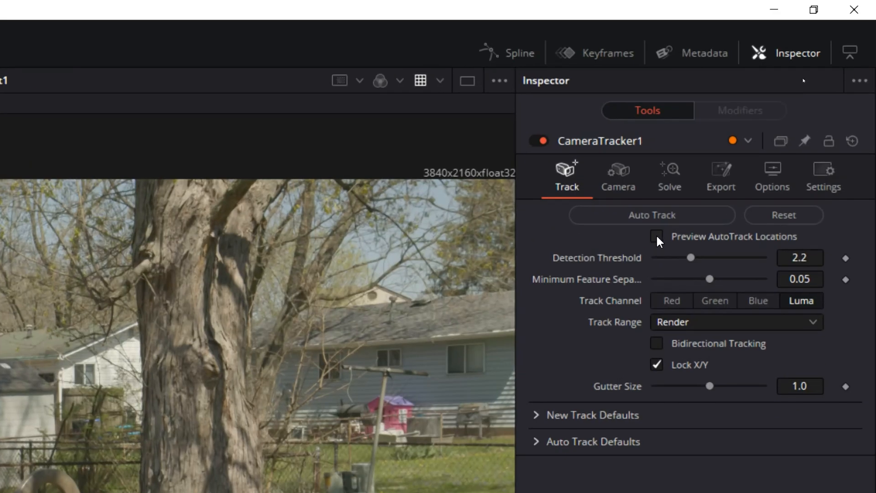
click(657, 237)
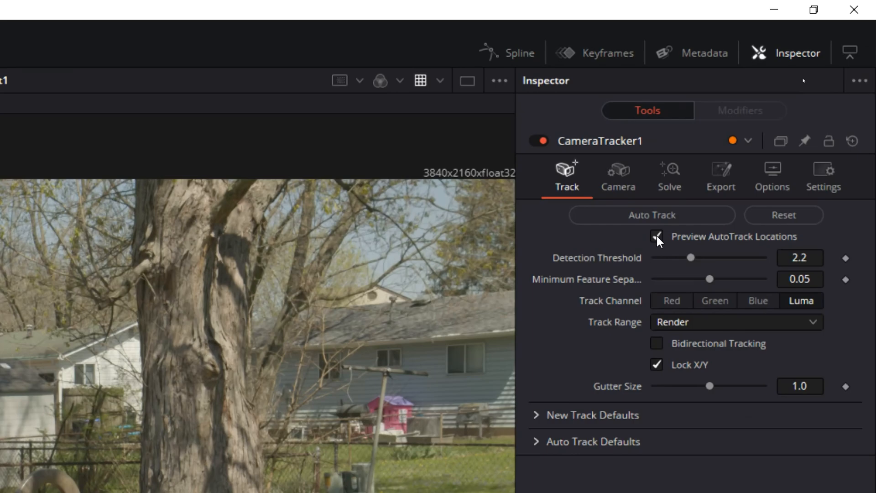
Step: Tune Detection Threshold, Minimum Feature Separation and Gutter Size, and enable Bidirectional Tracking
drag(709, 278, 681, 245)
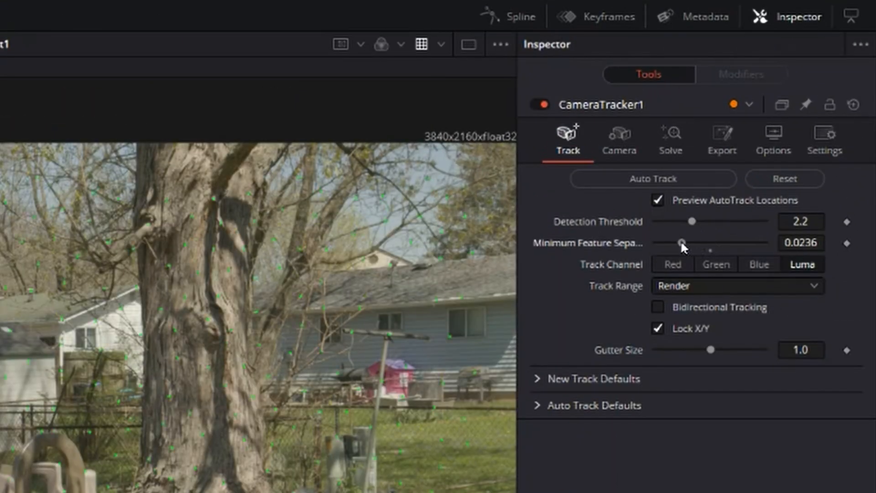
drag(691, 220, 705, 220)
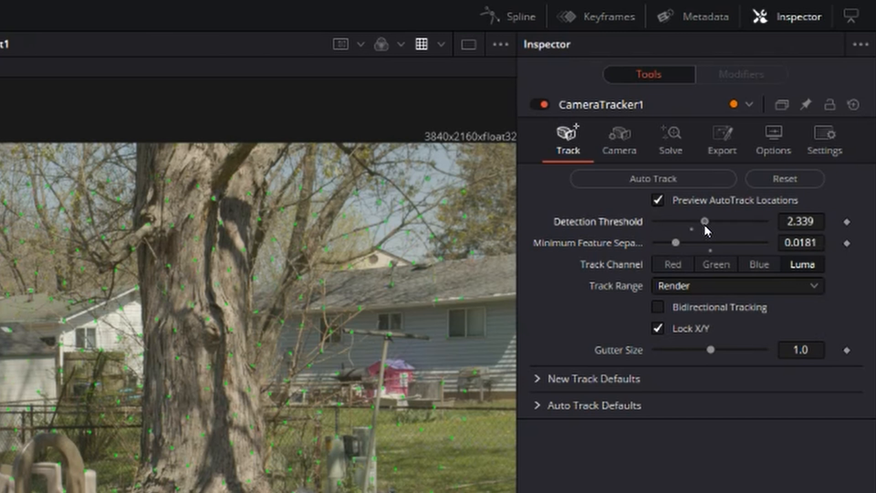
drag(710, 349, 741, 349)
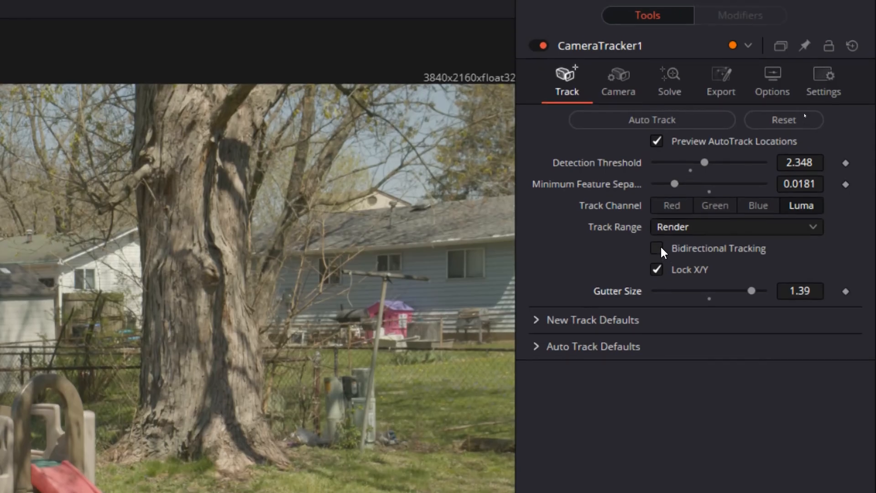
click(656, 251)
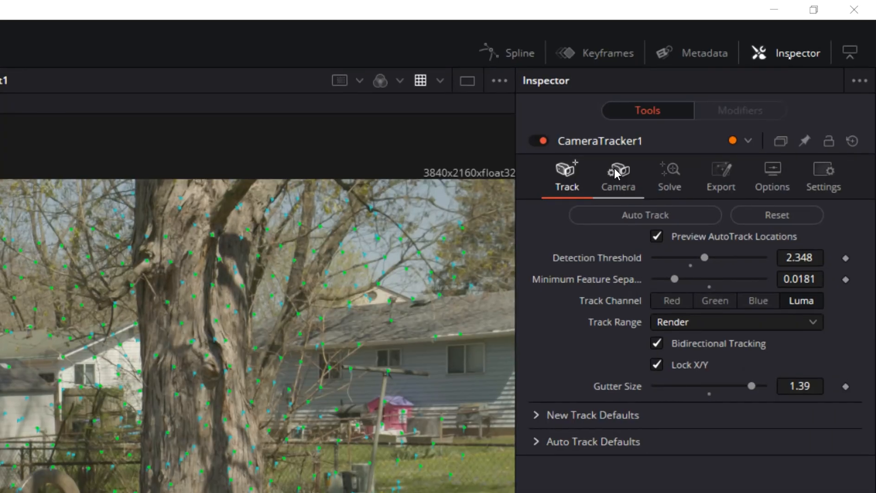
click(617, 176)
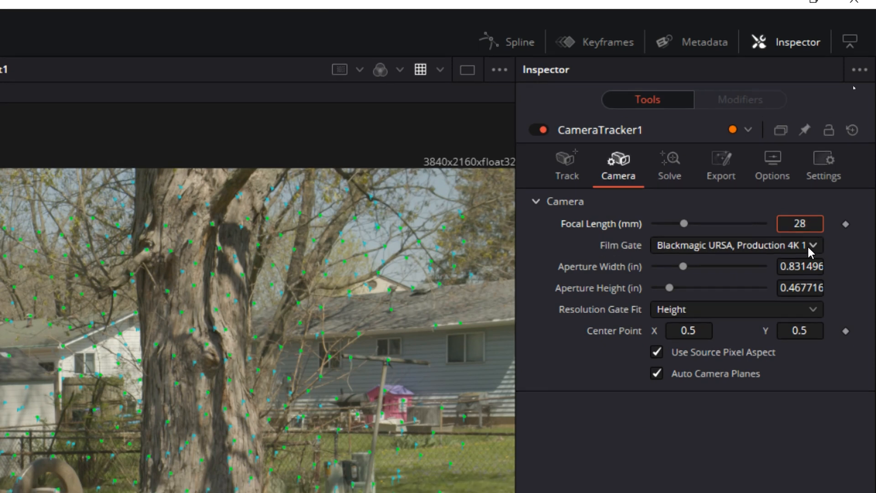
Step: Set the tracker camera's Film Gate to Blackmagic Pocket Cinema 6K with 28 mm focal length
click(734, 245)
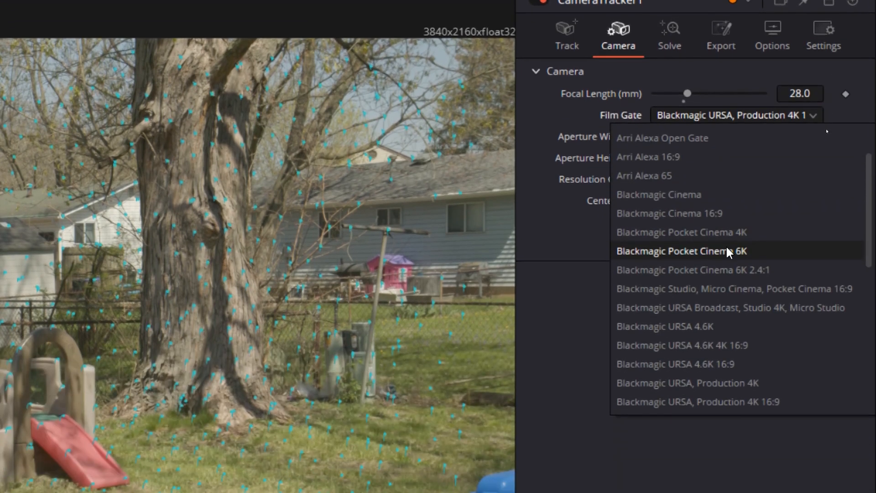
click(678, 250)
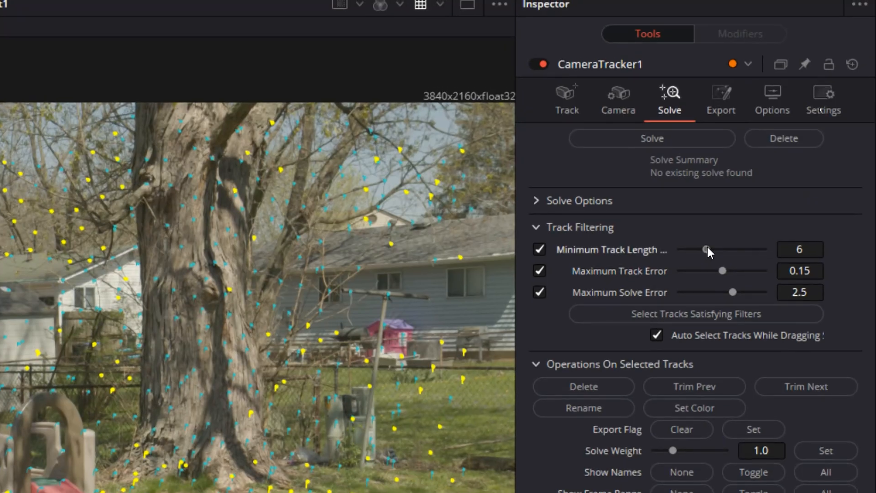
Step: Set Minimum Track Length to 11 and Maximum Track Error to about 0.059
drag(705, 249, 737, 249)
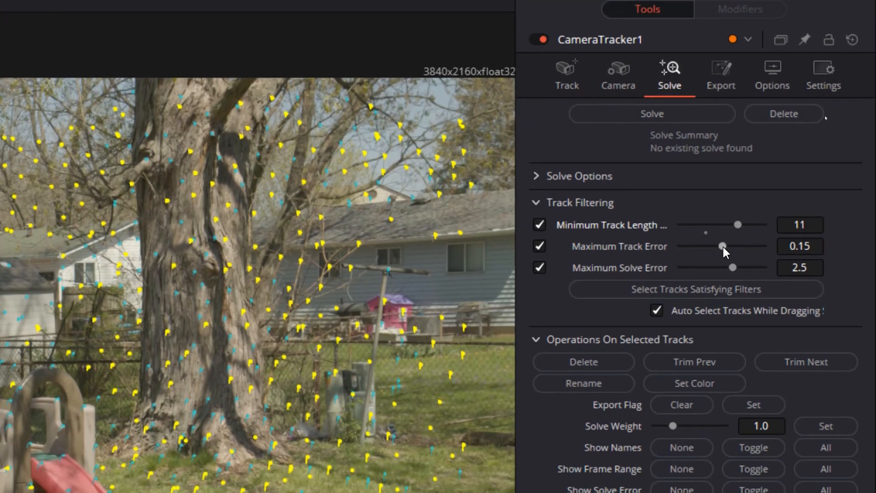
drag(723, 246, 703, 255)
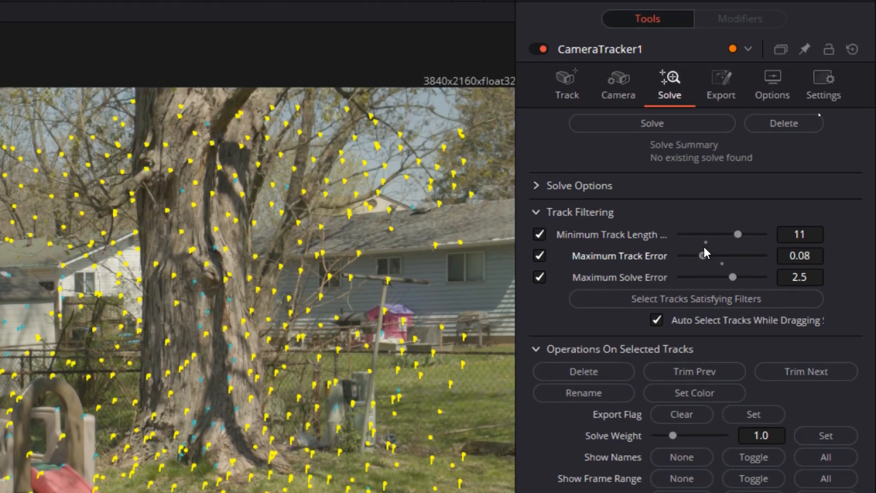
drag(703, 255, 695, 256)
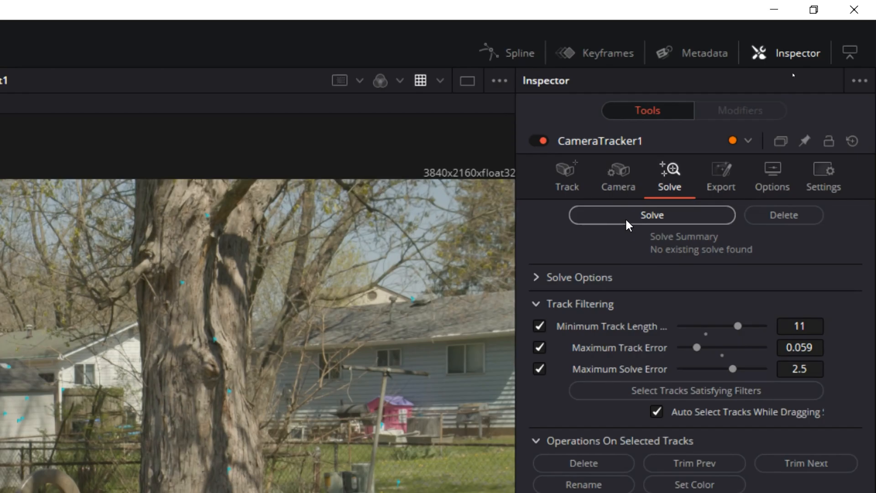
Step: Solve the camera track to about 1.14 px average error and 25.16 mm focal length
click(650, 215)
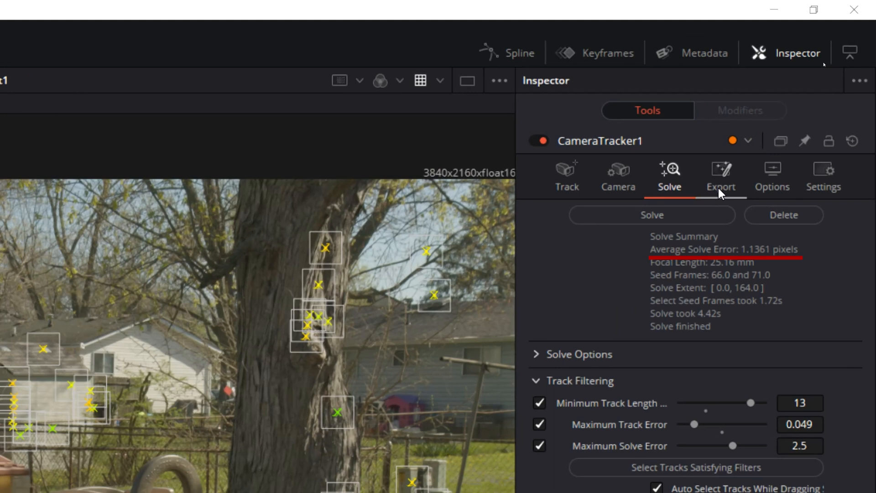
click(720, 176)
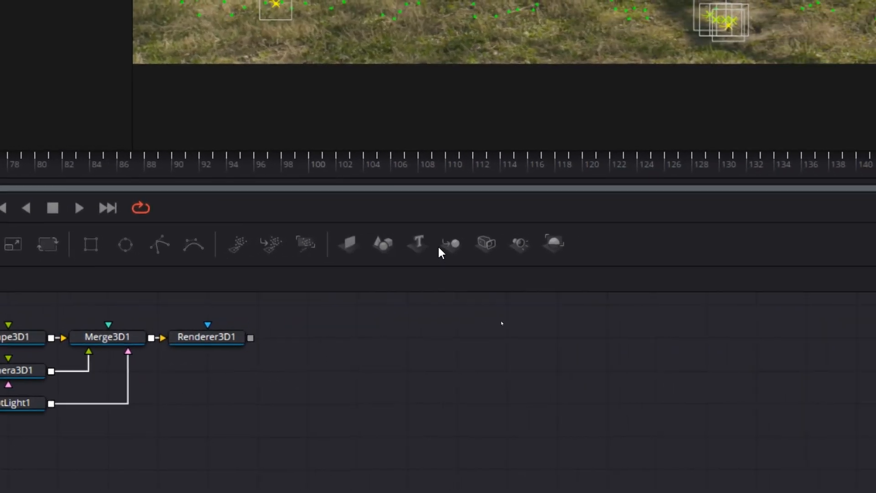
mouse_move(450, 245)
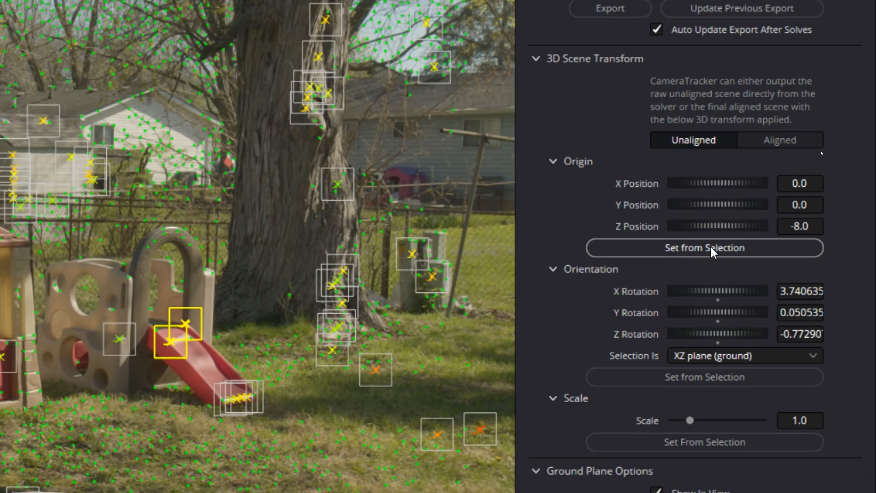
Step: Set the 3D scene origin from the selected ground tracks on the grass
click(704, 248)
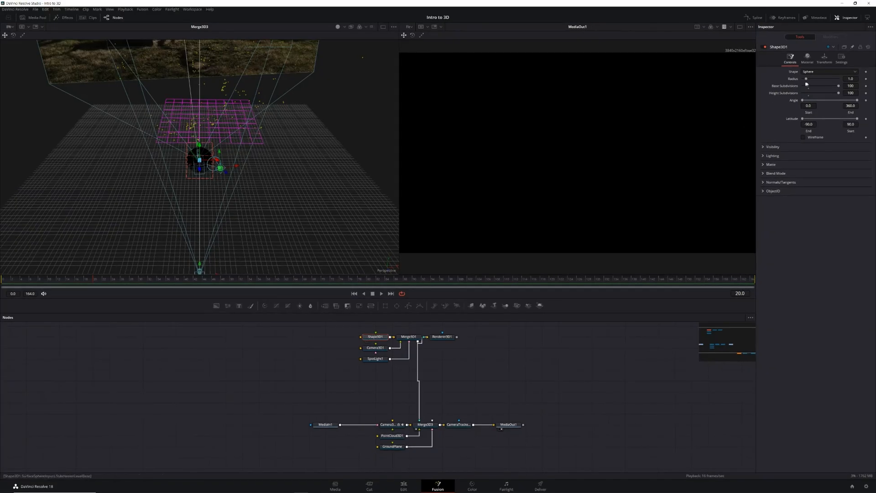
Step: Set Shape3D1's Z translation to about -4.35 so the sphere sits over the footage
click(824, 58)
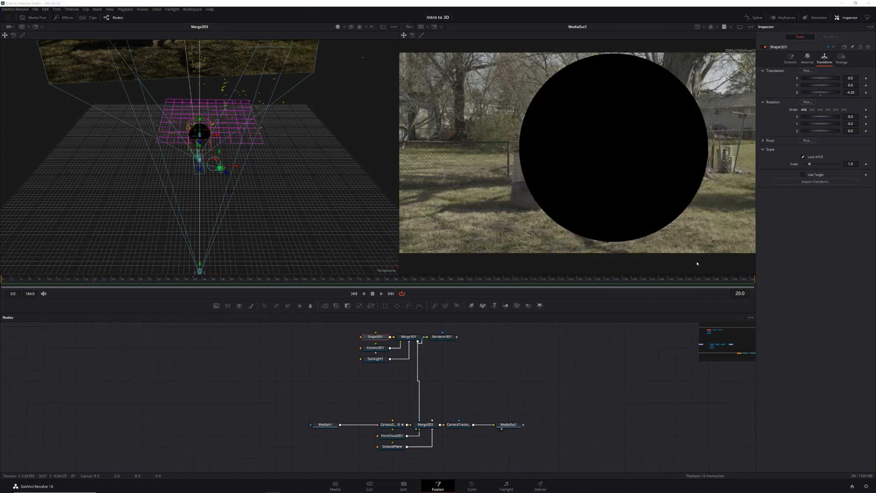
mouse_move(749, 281)
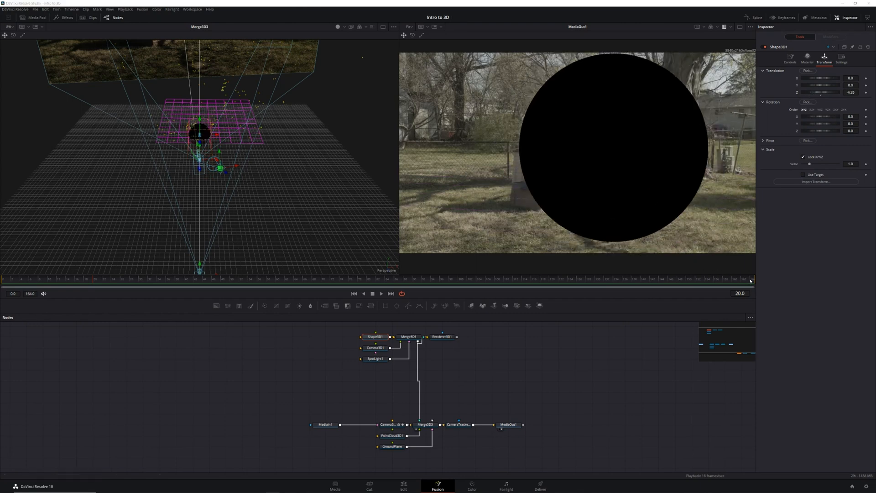